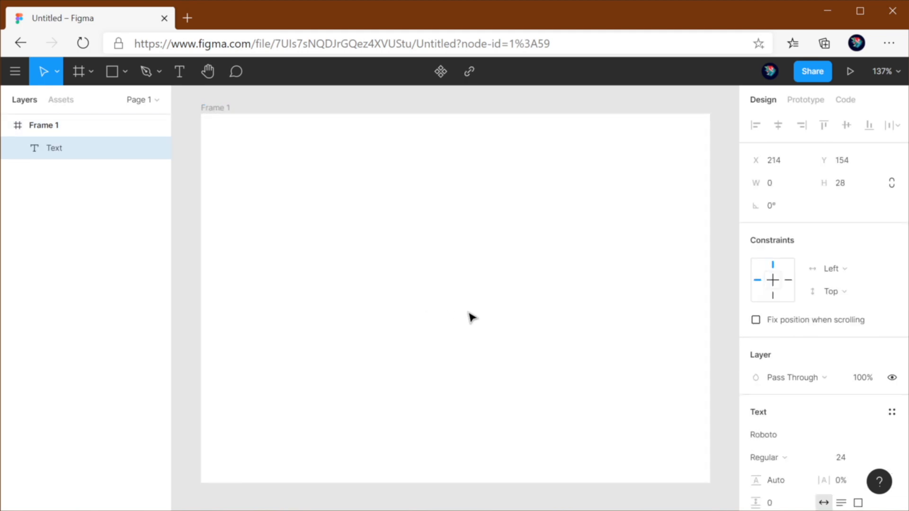
- Write the 'Button' label and wrap it in an auto-layout frame (Shift+A)
{"action": "type", "text": "Button"}
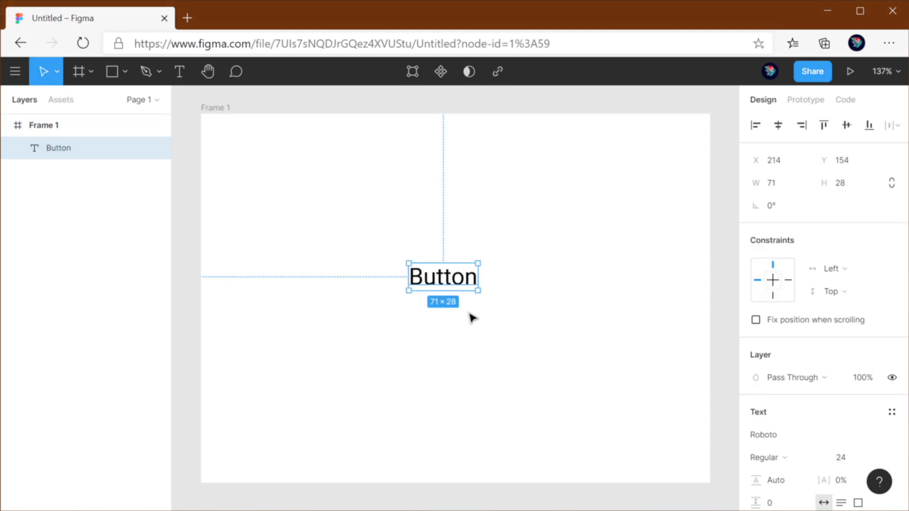
{"action": "mouse_move", "coordinate": [792, 311]}
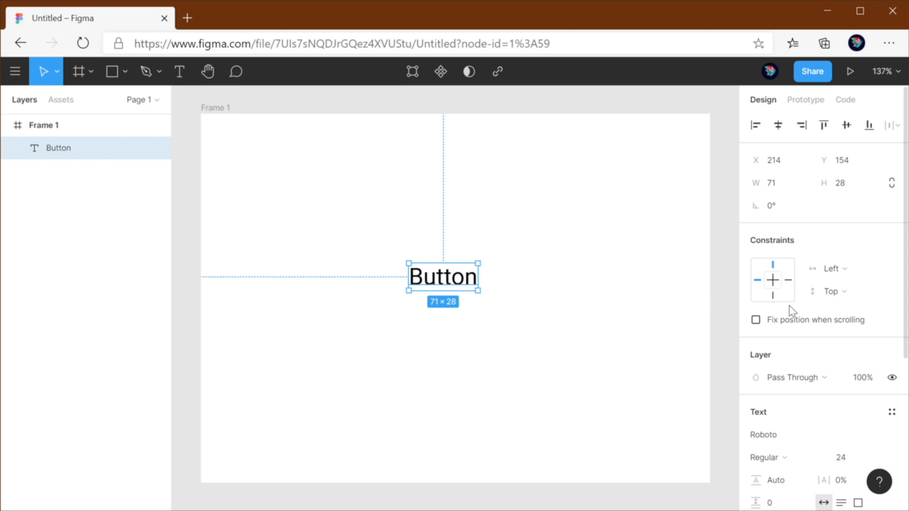
{"action": "key", "text": "shift+a"}
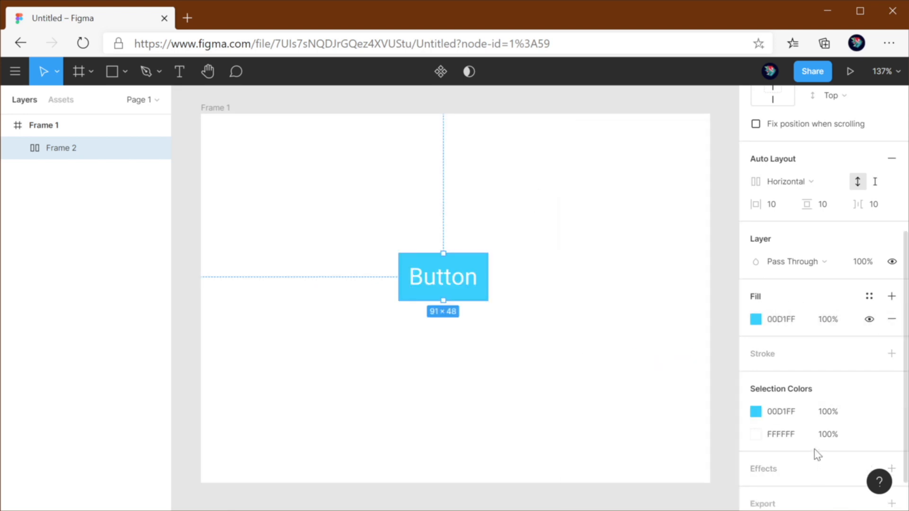
- Add a Drop Shadow effect to the button from the Effects section
{"action": "scroll", "scroll_direction": "down", "scroll_amount": 3}
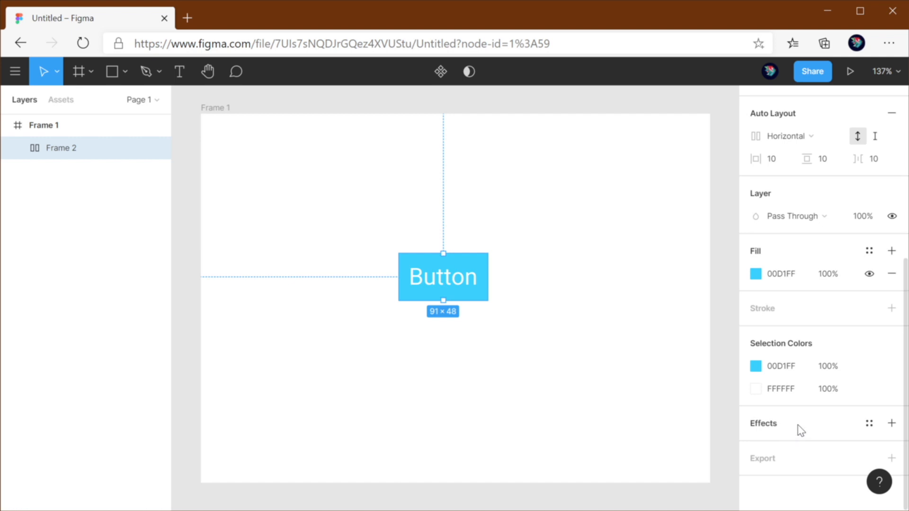
{"action": "left_click", "coordinate": [892, 423]}
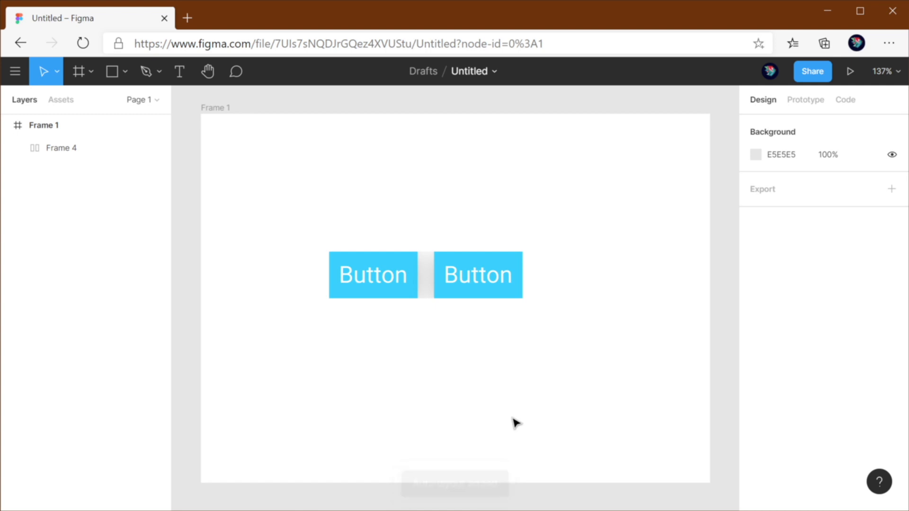
{"action": "mouse_move", "coordinate": [423, 386]}
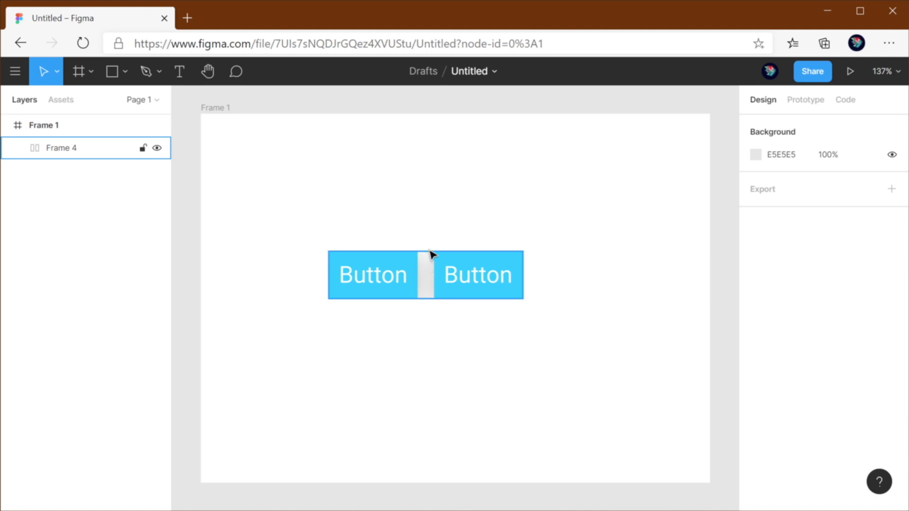
{"action": "mouse_move", "coordinate": [467, 306]}
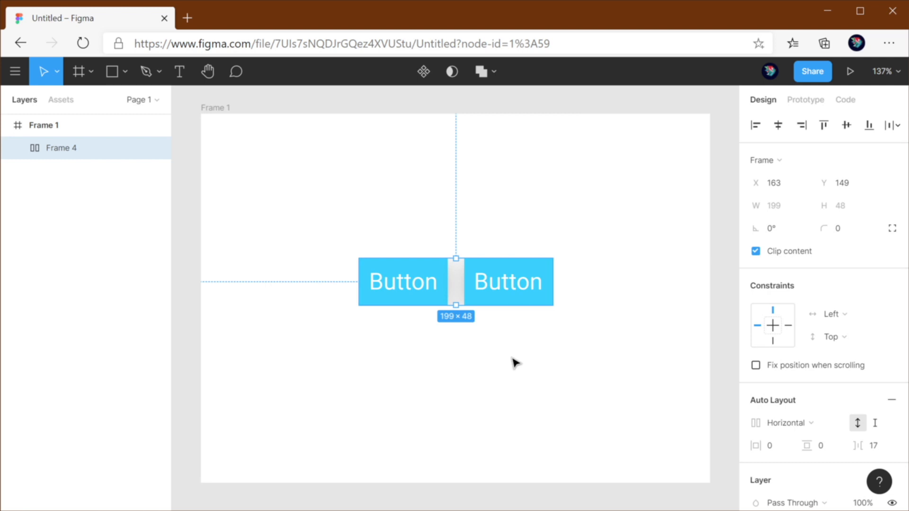
{"action": "mouse_move", "coordinate": [526, 278]}
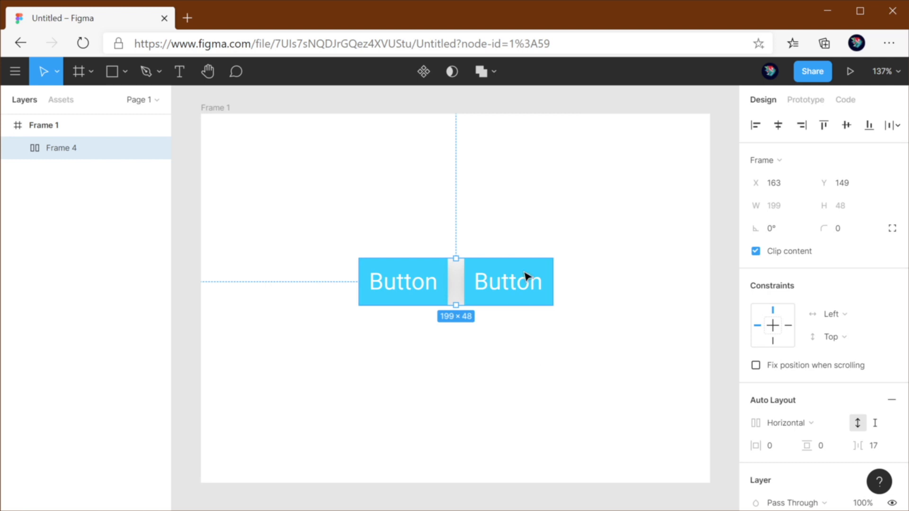
{"action": "mouse_move", "coordinate": [467, 316]}
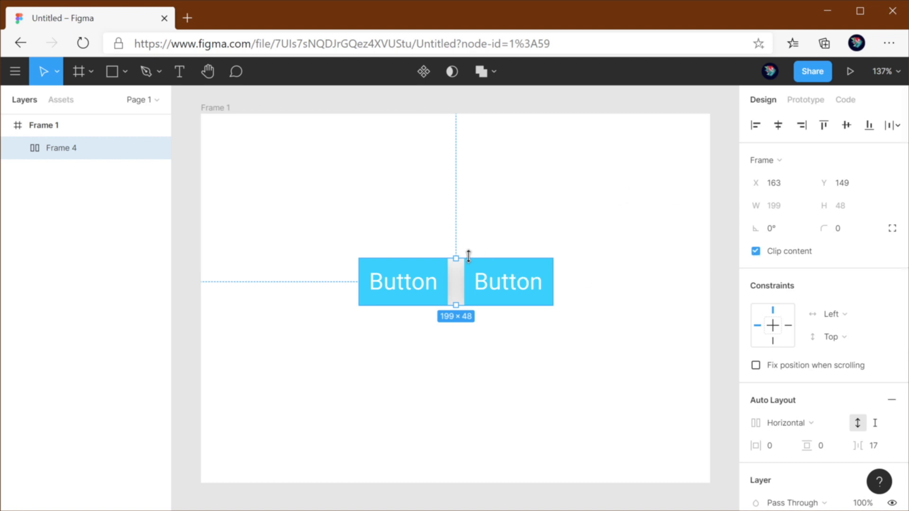
{"action": "mouse_move", "coordinate": [357, 268]}
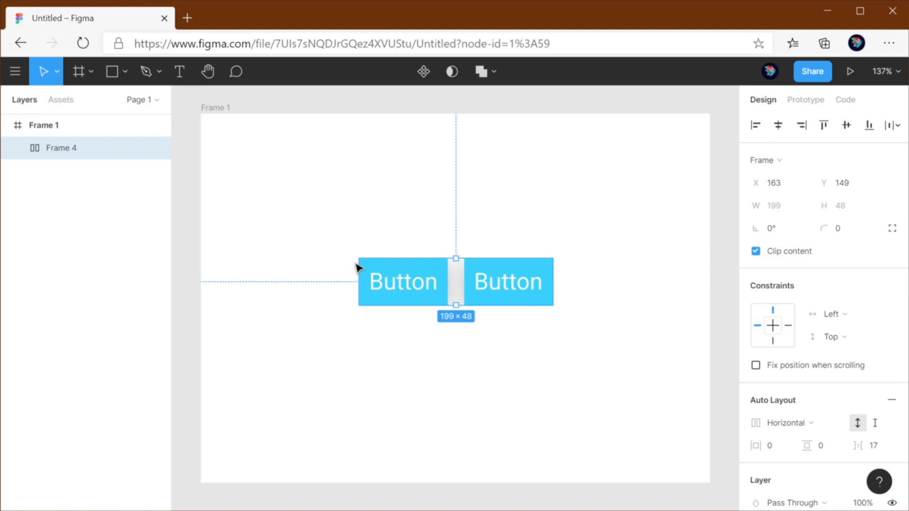
{"action": "mouse_move", "coordinate": [465, 342]}
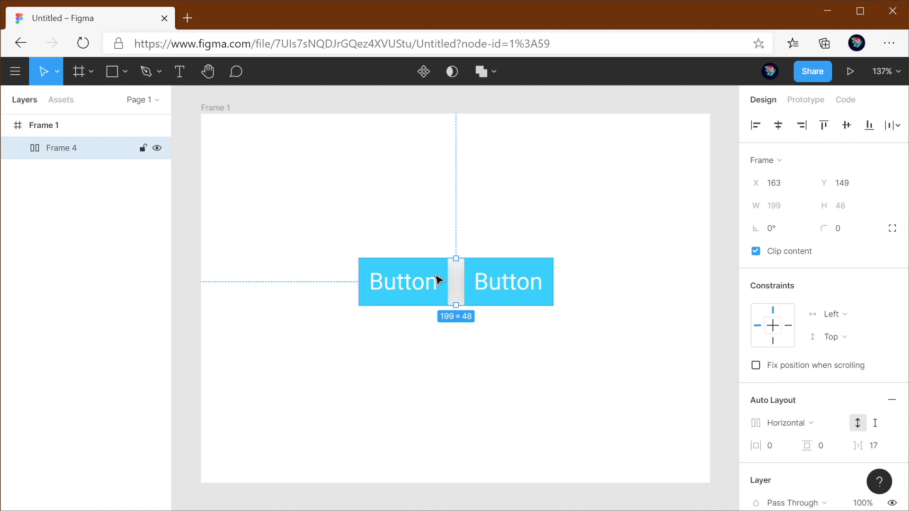
{"action": "mouse_move", "coordinate": [683, 264]}
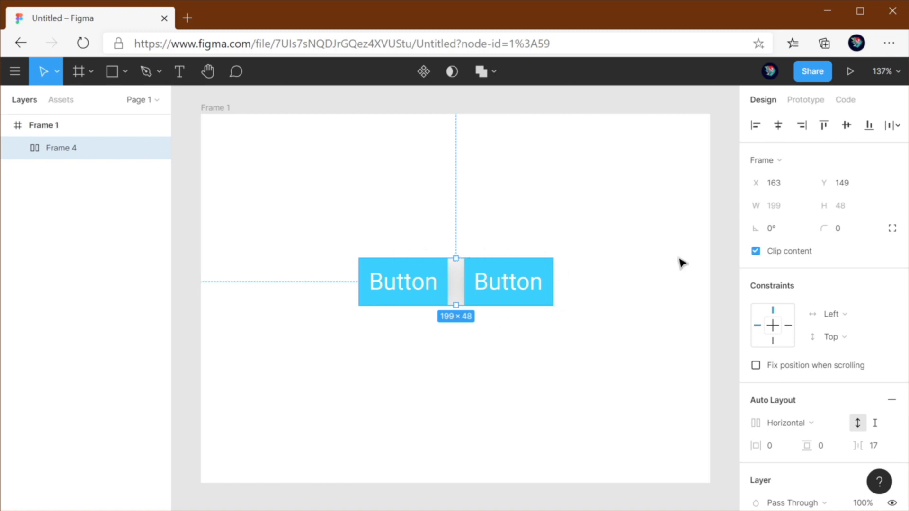
- Select the two-button row frame to turn off its Clip content
{"action": "left_click", "coordinate": [756, 251]}
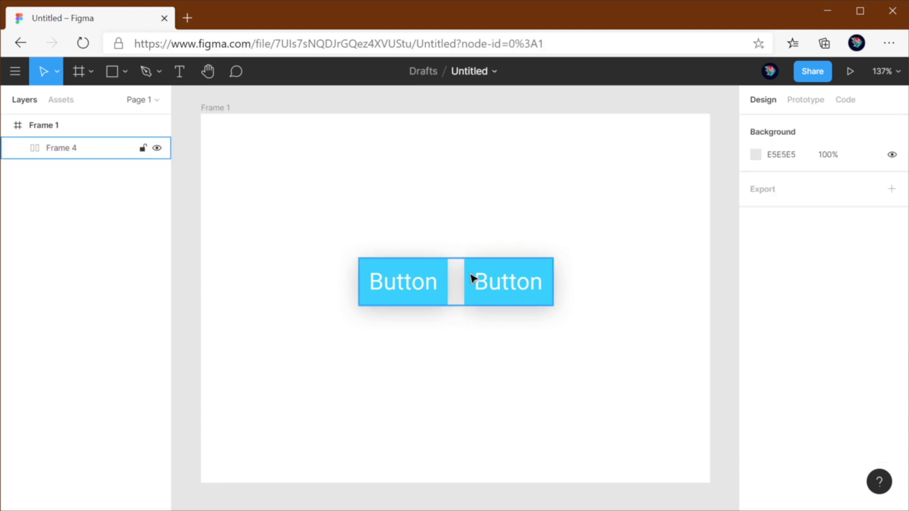
{"action": "left_click", "coordinate": [474, 364]}
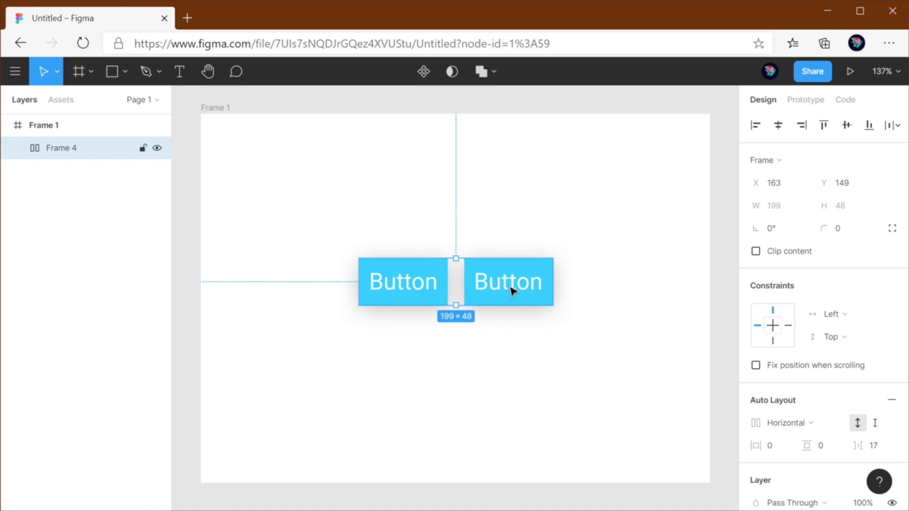
- Drag the button row past Frame 1's left edge and let the overflow show unclipped
{"action": "left_click_drag", "start_coordinate": [510, 290], "coordinate": [333, 262]}
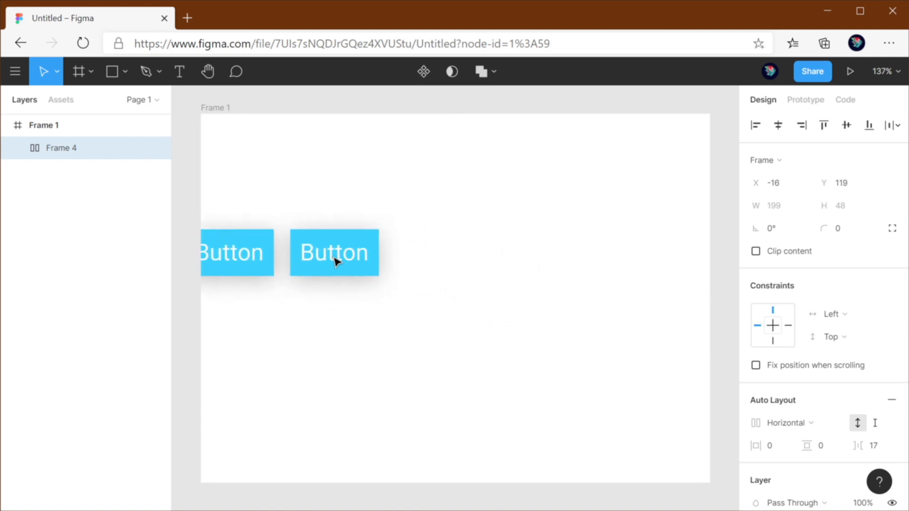
{"action": "left_click_drag", "start_coordinate": [333, 252], "coordinate": [312, 267]}
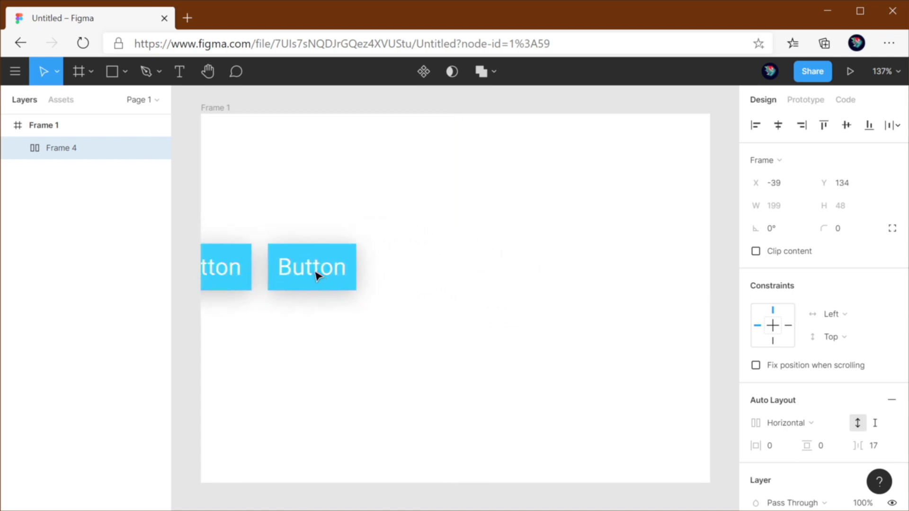
{"action": "left_click", "coordinate": [417, 339]}
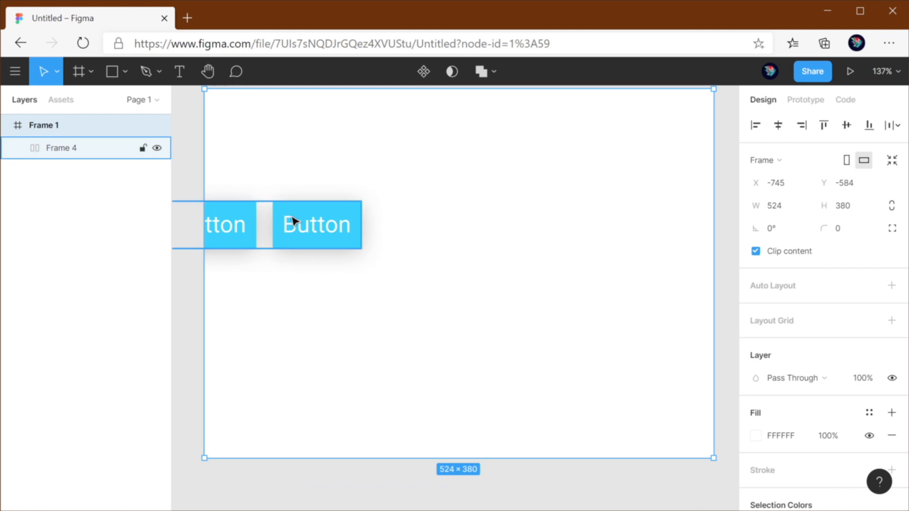
{"action": "left_click", "coordinate": [316, 225]}
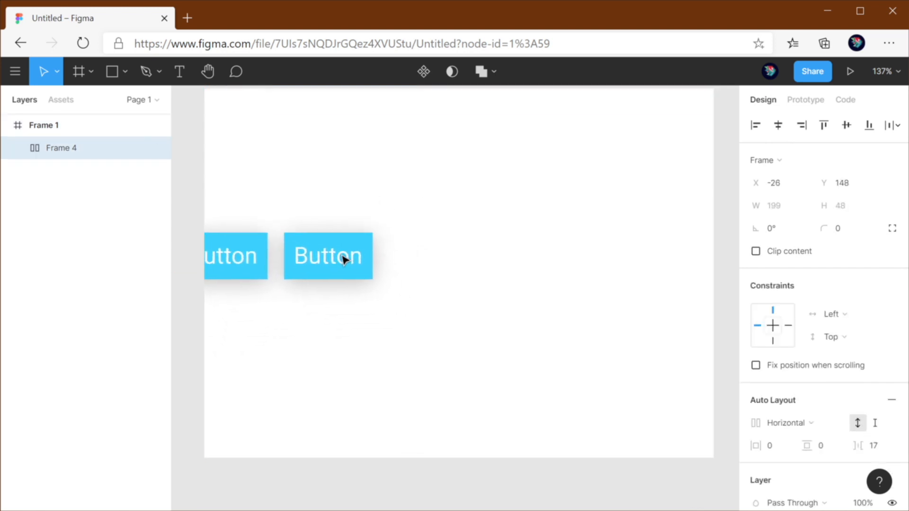
{"action": "left_click", "coordinate": [44, 125]}
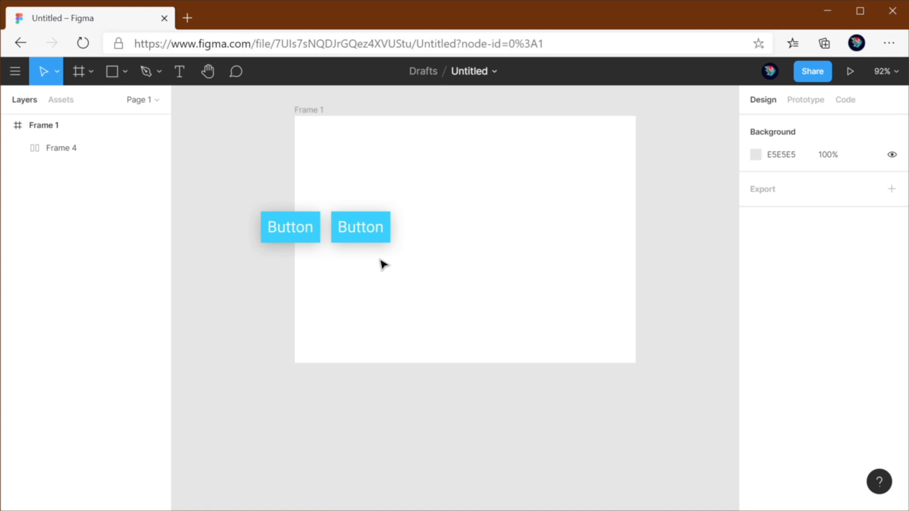
- Reposition the row over Frame 1's left edge and enable Clip content to hide the overflow
{"action": "left_click", "coordinate": [325, 227]}
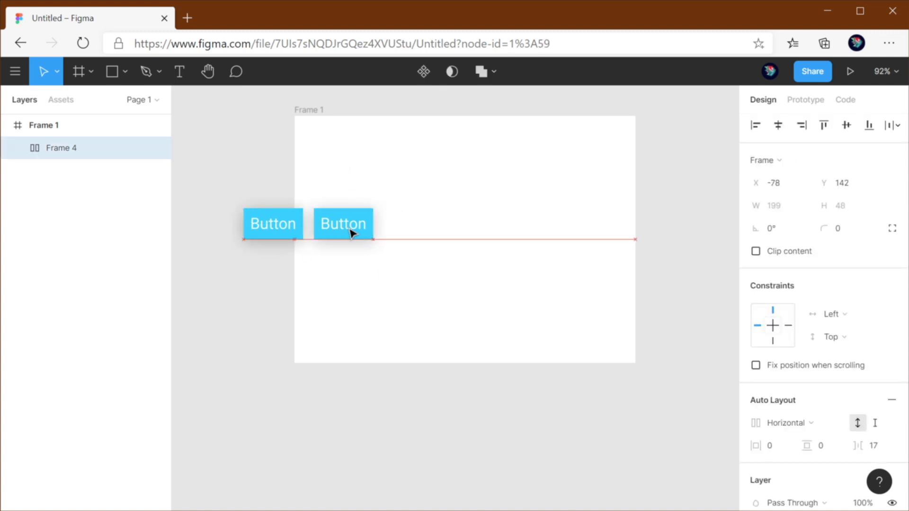
{"action": "left_click_drag", "start_coordinate": [342, 223], "coordinate": [399, 255]}
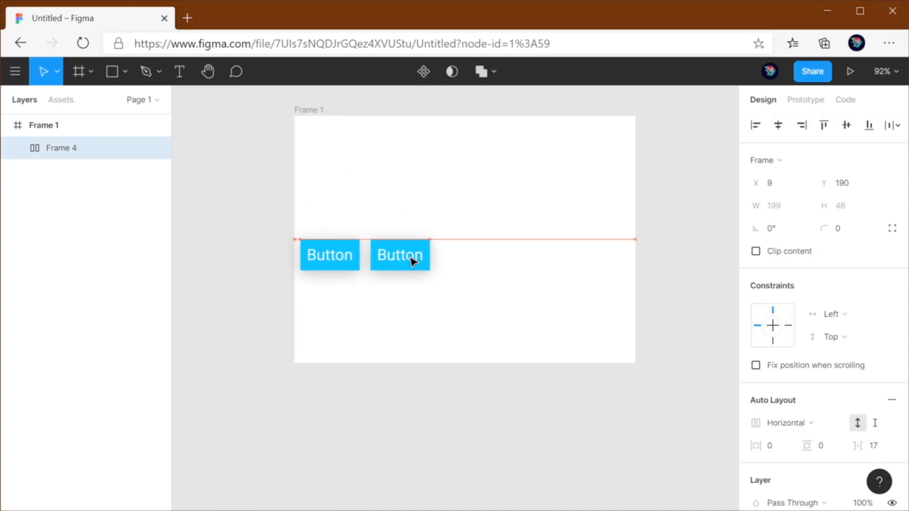
{"action": "left_click_drag", "start_coordinate": [399, 255], "coordinate": [350, 231]}
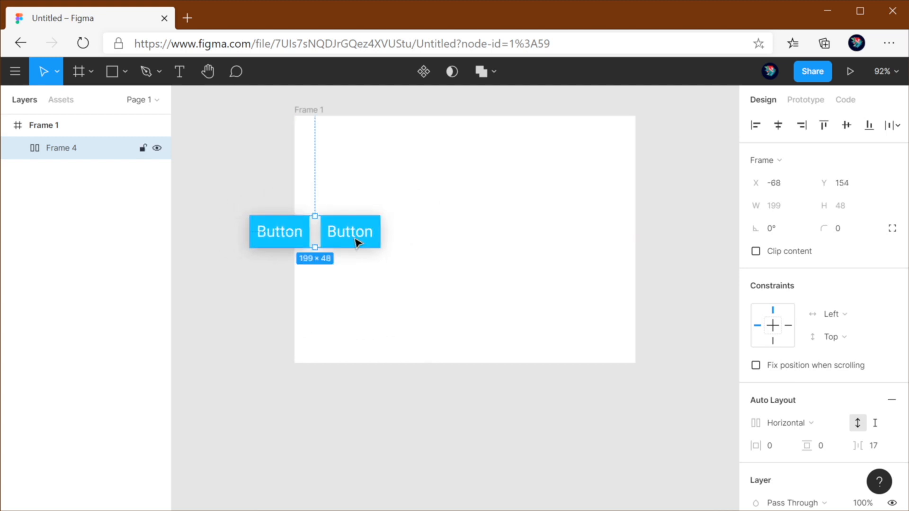
{"action": "mouse_move", "coordinate": [548, 239]}
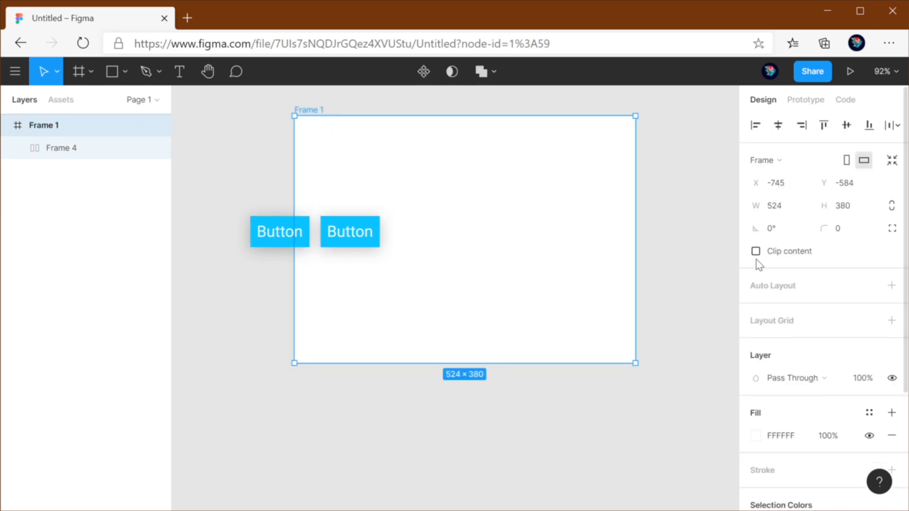
{"action": "left_click", "coordinate": [756, 251]}
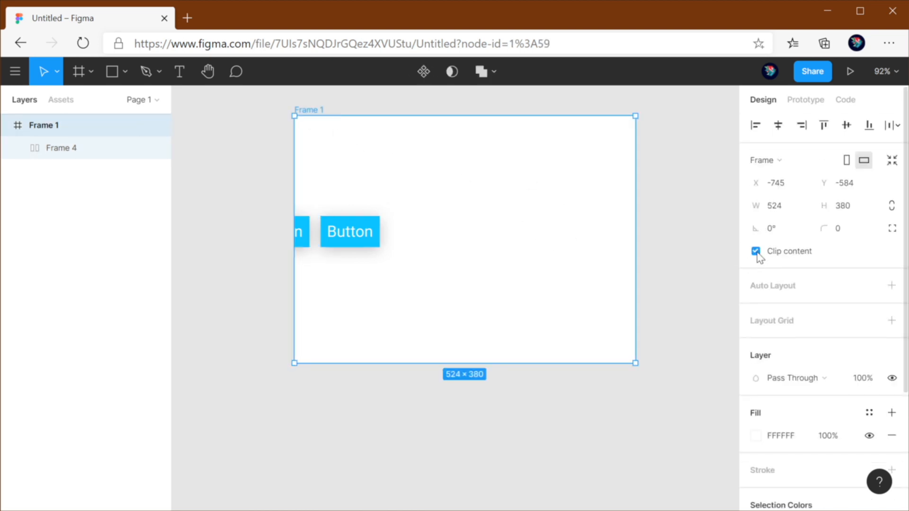